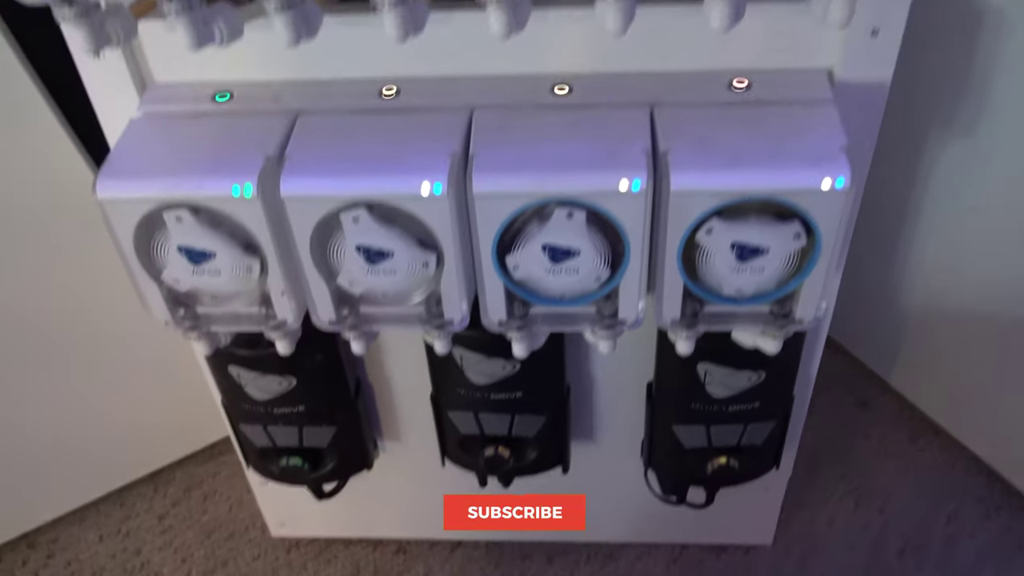
pyautogui.click(514, 512)
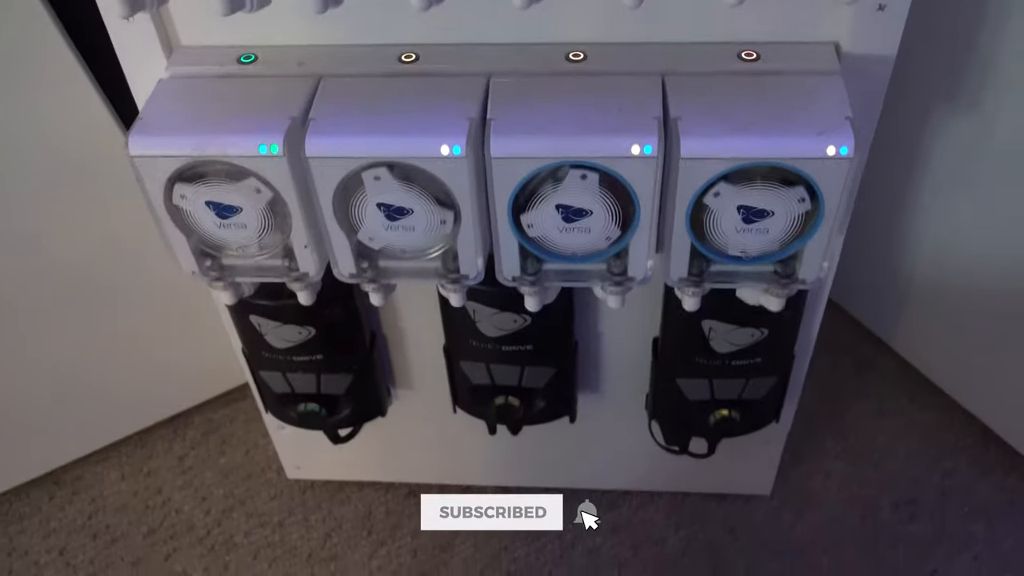